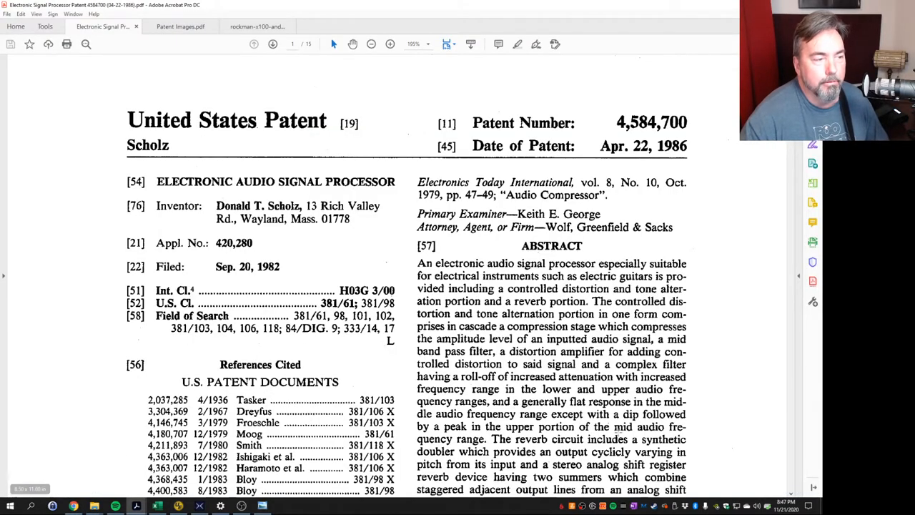
- Scroll through the Scholz patent text, then switch to the Rockman X100 schematic document
{"action": "scroll", "scroll_direction": "down", "scroll_amount": 3}
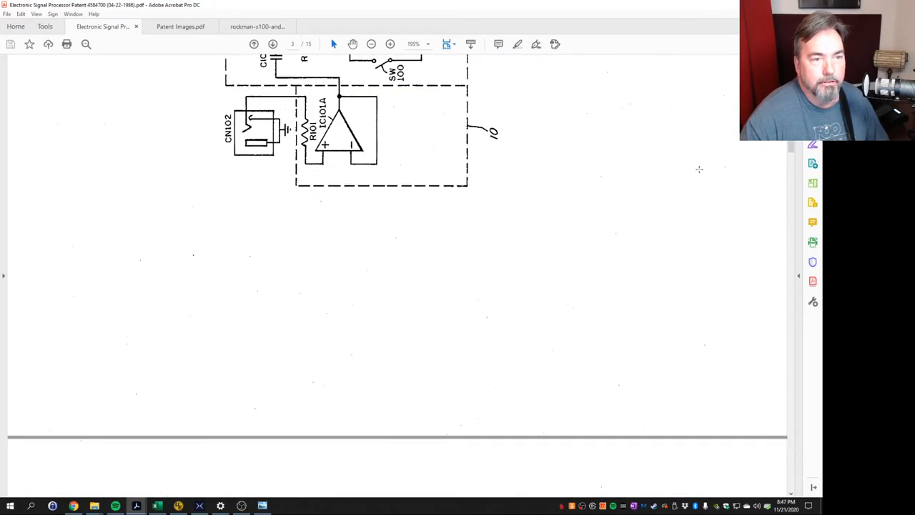
{"action": "scroll", "scroll_direction": "down", "scroll_amount": 3}
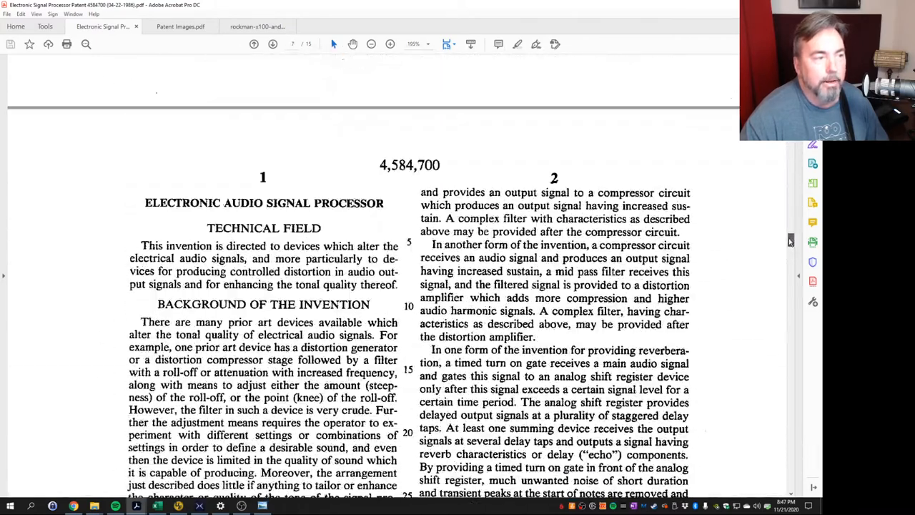
{"action": "scroll", "scroll_direction": "down", "scroll_amount": 3}
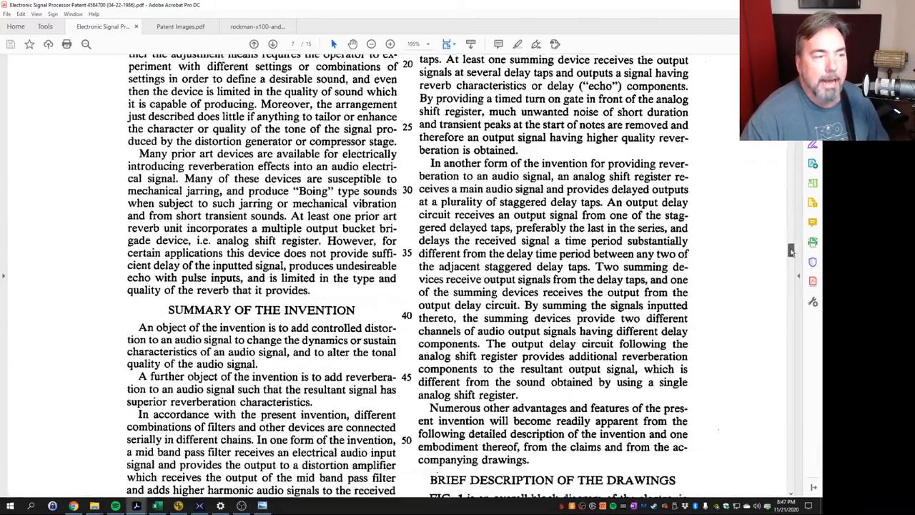
{"action": "scroll", "scroll_direction": "down", "scroll_amount": 3}
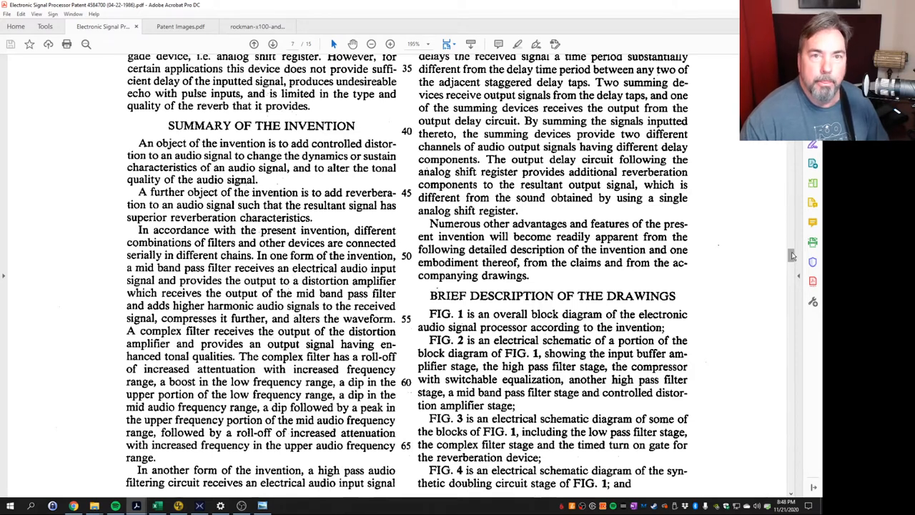
{"action": "scroll", "scroll_direction": "down", "scroll_amount": 3}
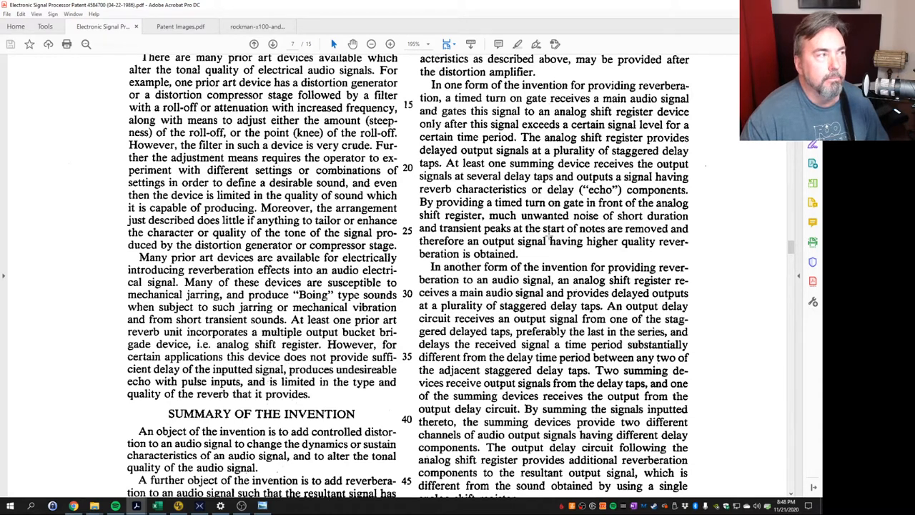
{"action": "left_click", "coordinate": [257, 26]}
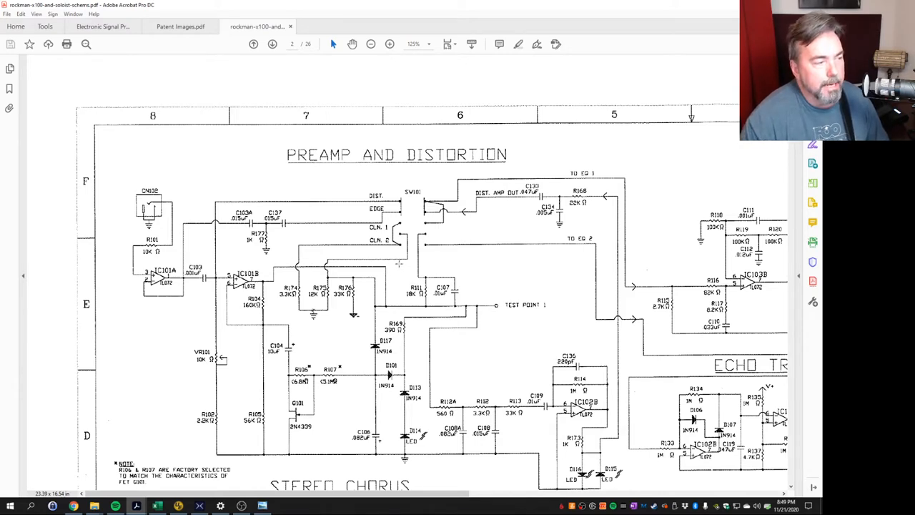
- Scroll the schematic so the EQ 1, EQ 2 and echo trigger time delay stages show
{"action": "scroll", "scroll_direction": "down", "scroll_amount": 3}
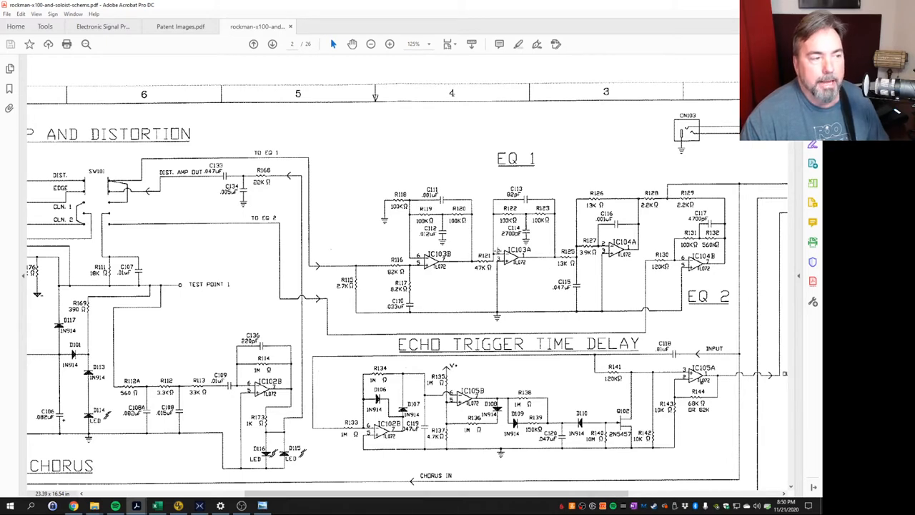
{"action": "mouse_move", "coordinate": [485, 242]}
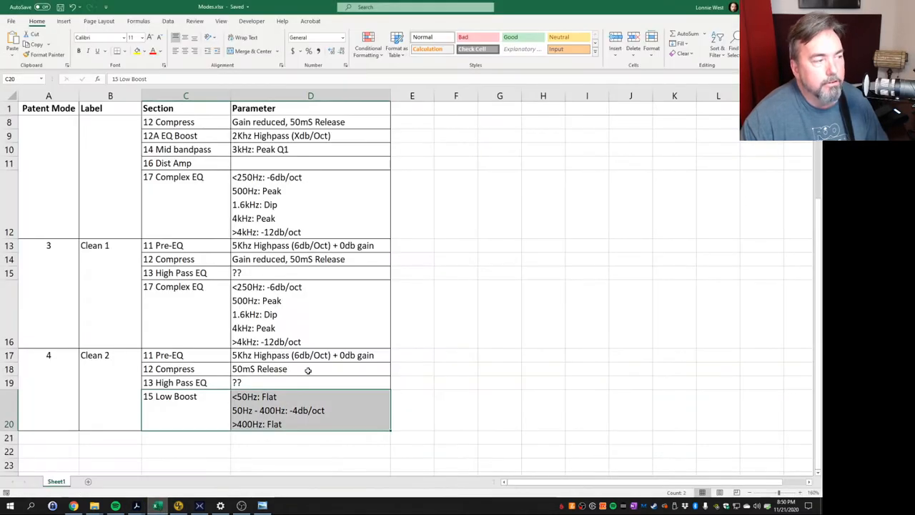
{"action": "mouse_move", "coordinate": [500, 322]}
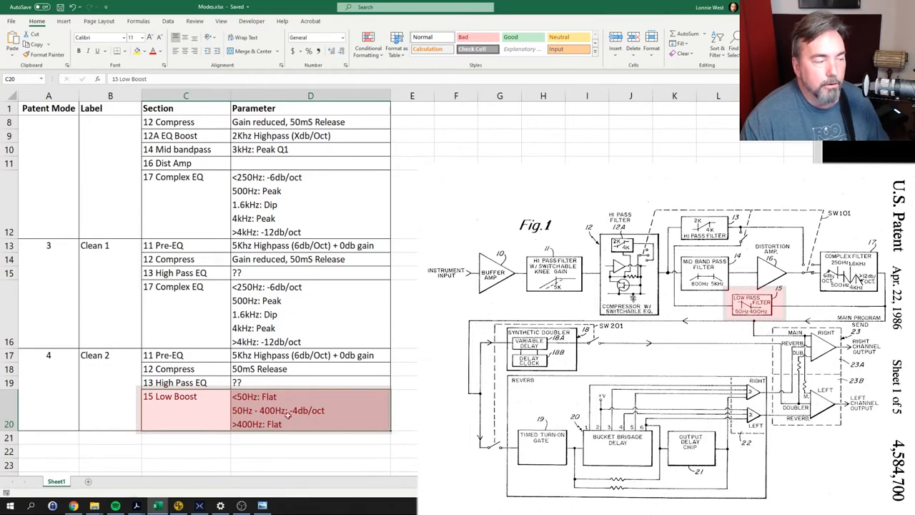
{"action": "mouse_move", "coordinate": [337, 418]}
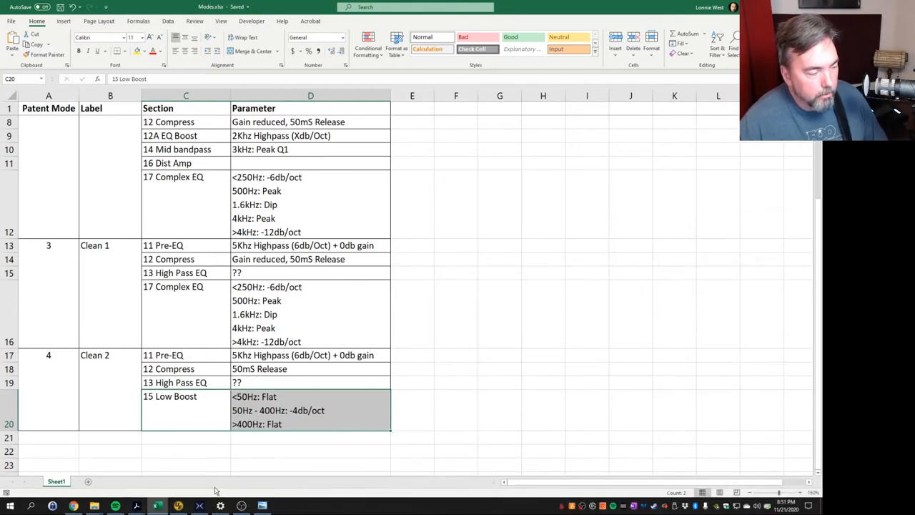
- Bring the HX Edit preset editor to the front from the taskbar
{"action": "left_click", "coordinate": [199, 504]}
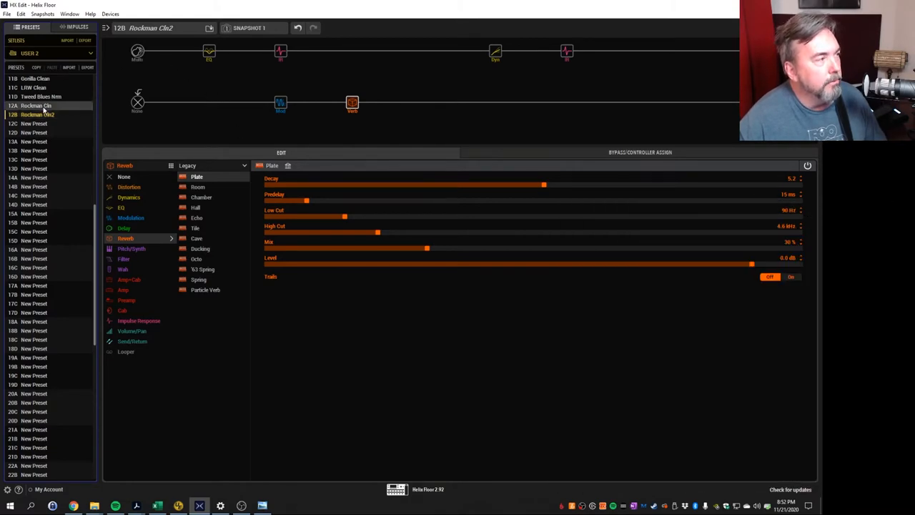
{"action": "left_click", "coordinate": [34, 105]}
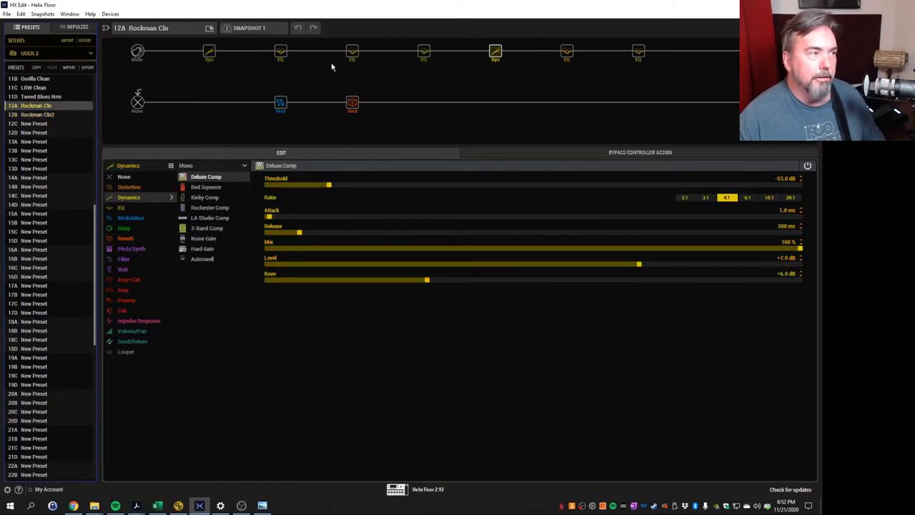
{"action": "mouse_move", "coordinate": [340, 69]}
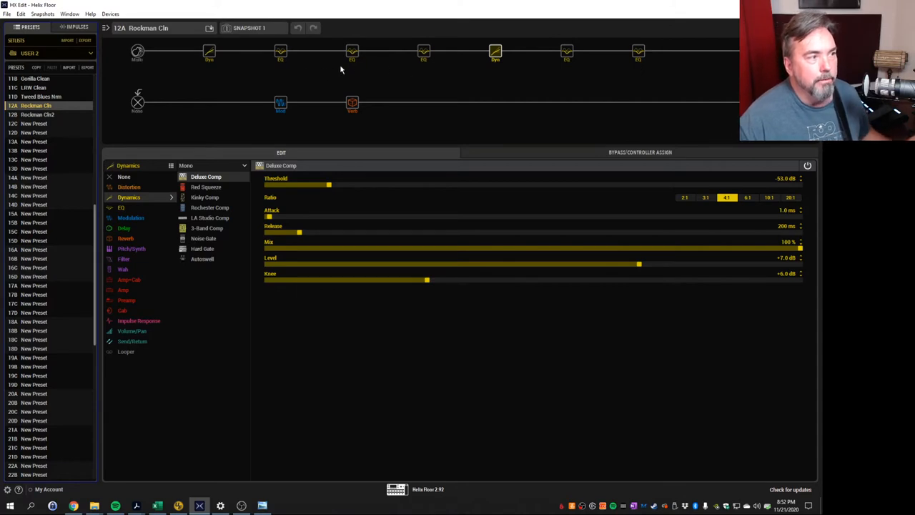
{"action": "mouse_move", "coordinate": [497, 78]}
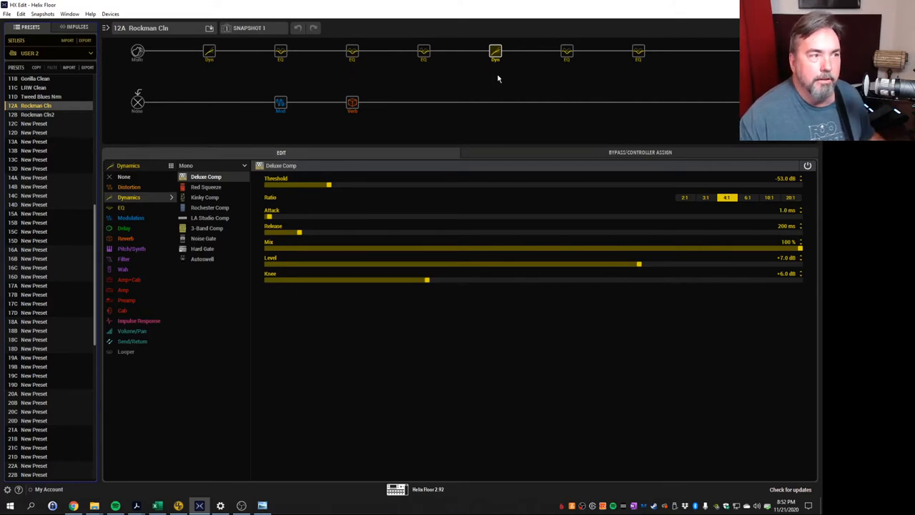
{"action": "mouse_move", "coordinate": [620, 69]}
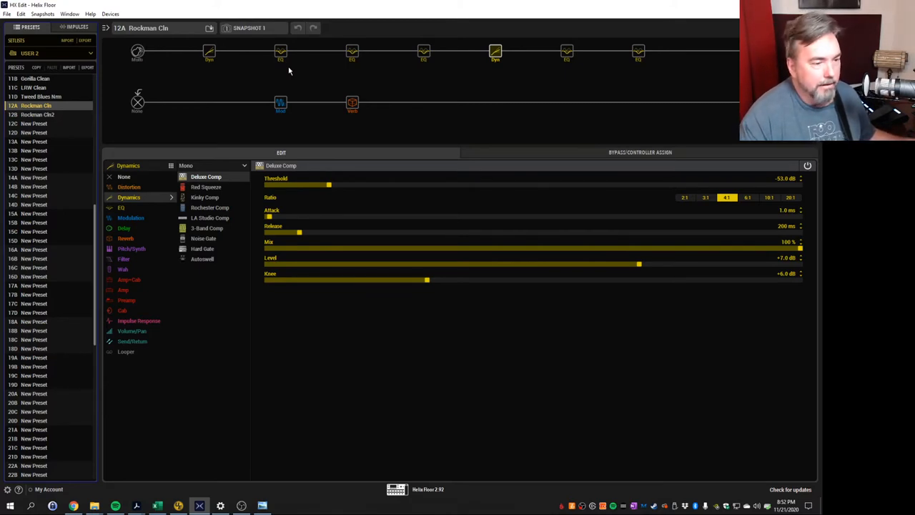
{"action": "left_click", "coordinate": [37, 115]}
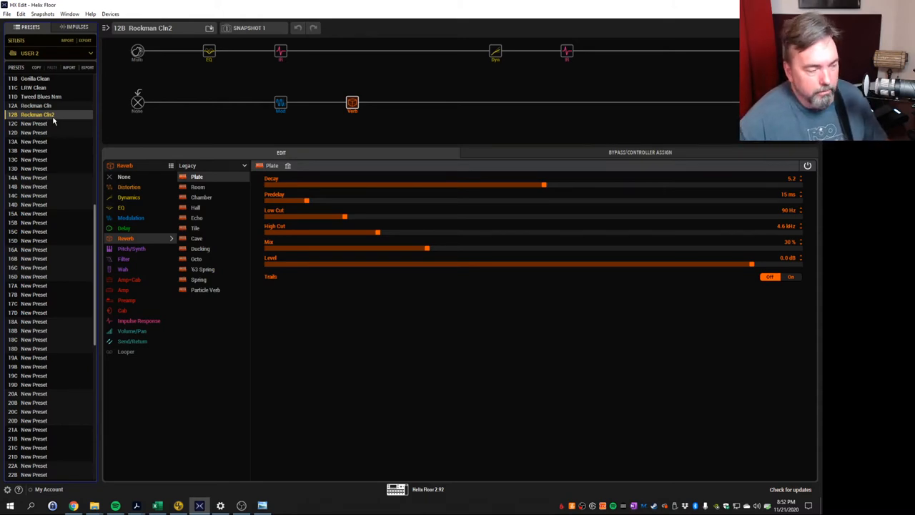
{"action": "left_click", "coordinate": [263, 506]}
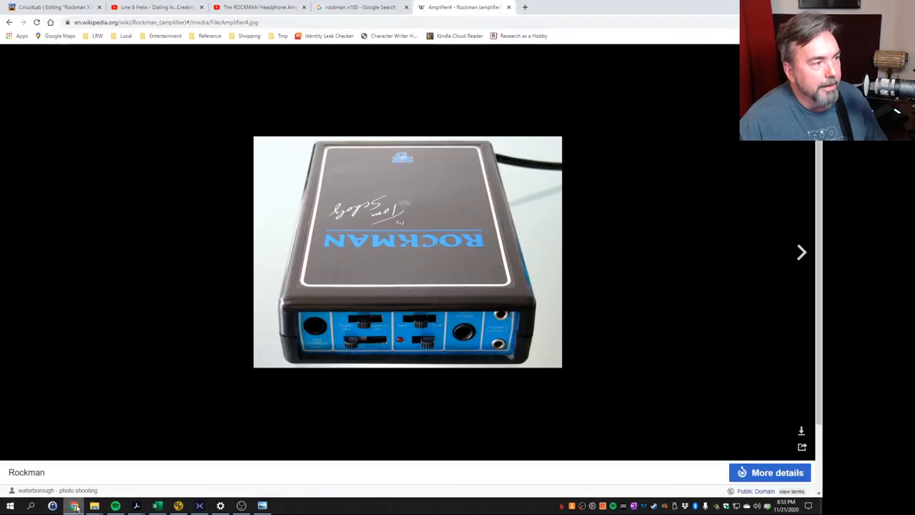
- Return to the Rockman schematic PDF, then switch to the CircuitLab simulation window
{"action": "left_click", "coordinate": [50, 12]}
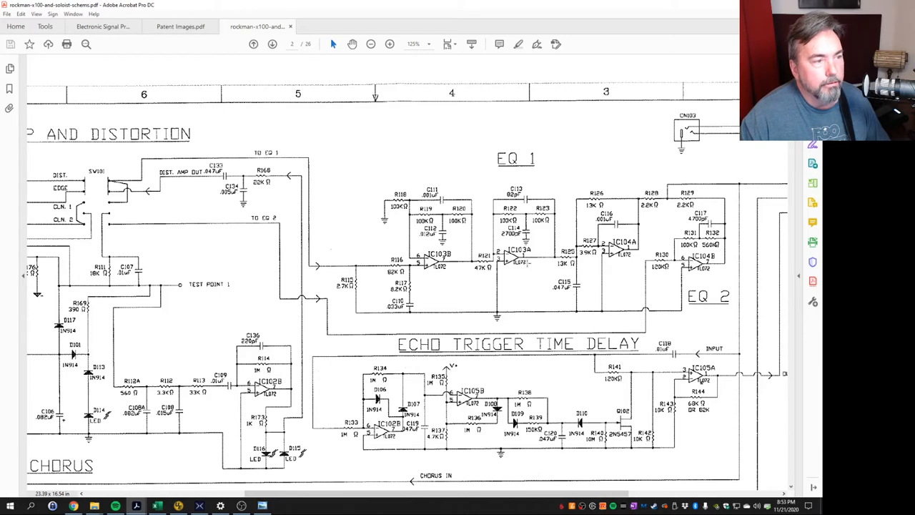
{"action": "left_click", "coordinate": [369, 44]}
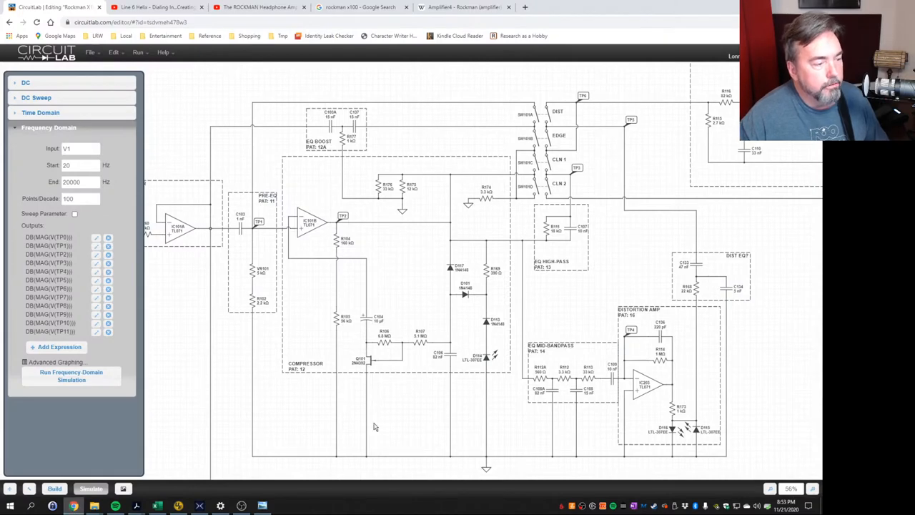
- Pan and zoom out so the full Rockman circuit, including the upper-right stages, is visible
{"action": "left_click_drag", "start_coordinate": [375, 426], "coordinate": [283, 412]}
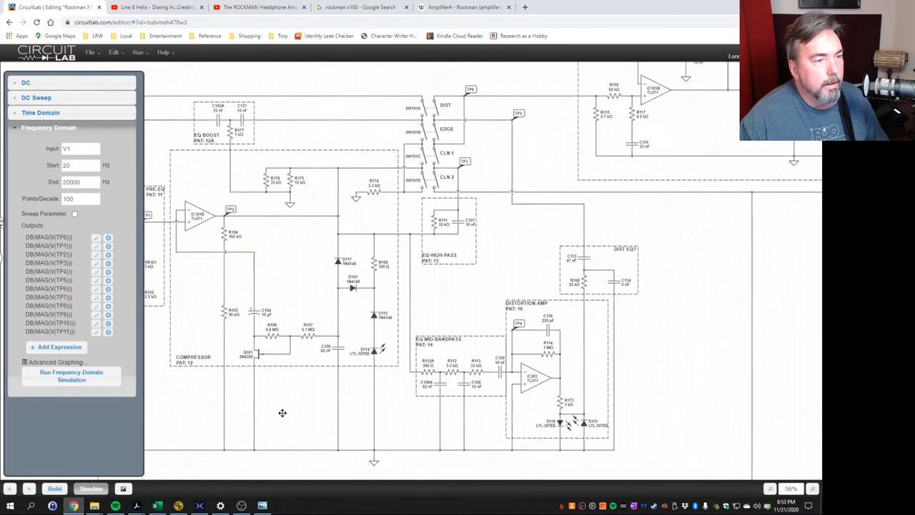
{"action": "scroll", "scroll_direction": "down", "scroll_amount": 3}
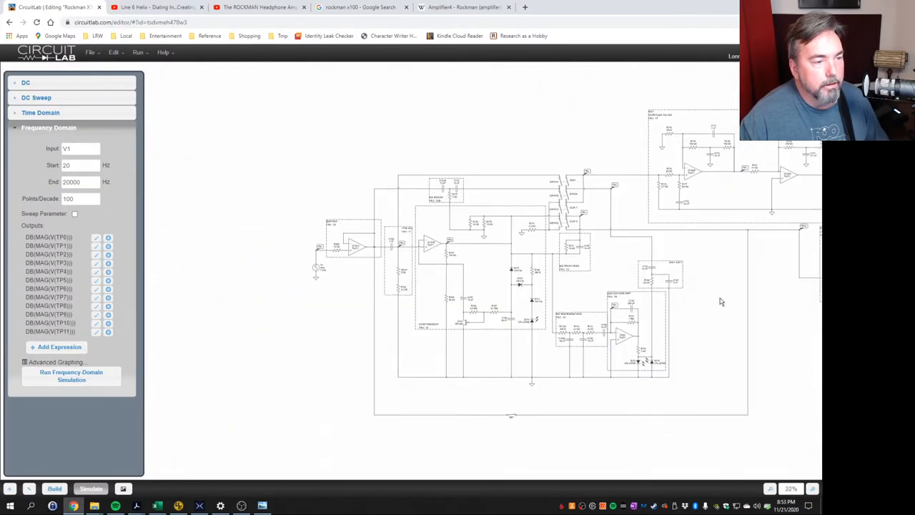
{"action": "left_click_drag", "start_coordinate": [720, 300], "coordinate": [633, 311]}
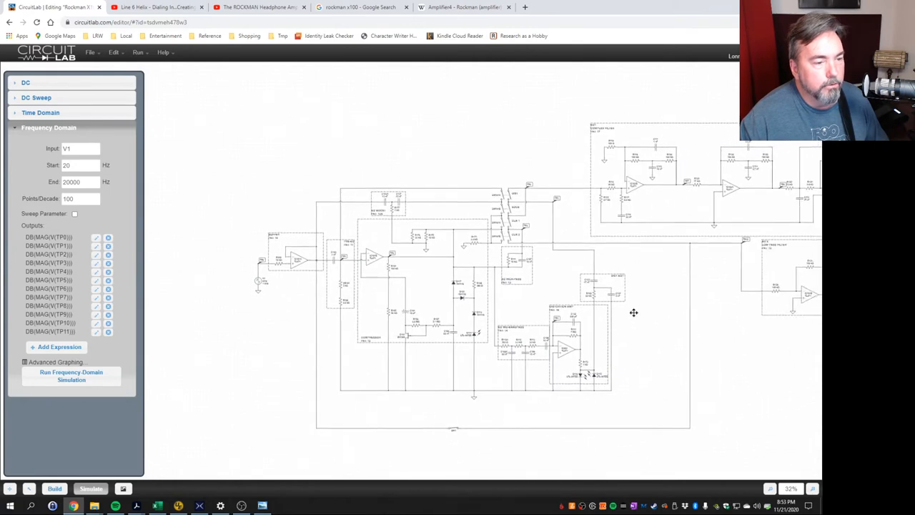
{"action": "left_click_drag", "start_coordinate": [633, 311], "coordinate": [525, 301]}
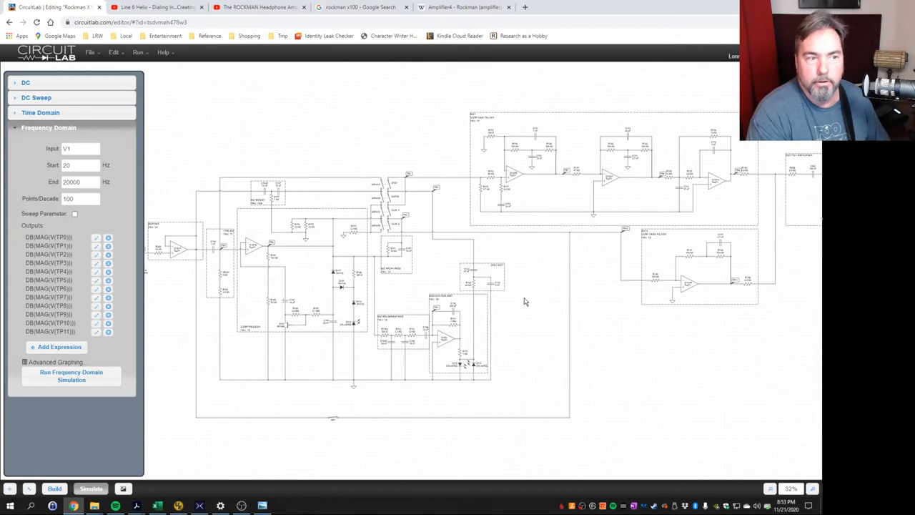
{"action": "mouse_move", "coordinate": [539, 298]}
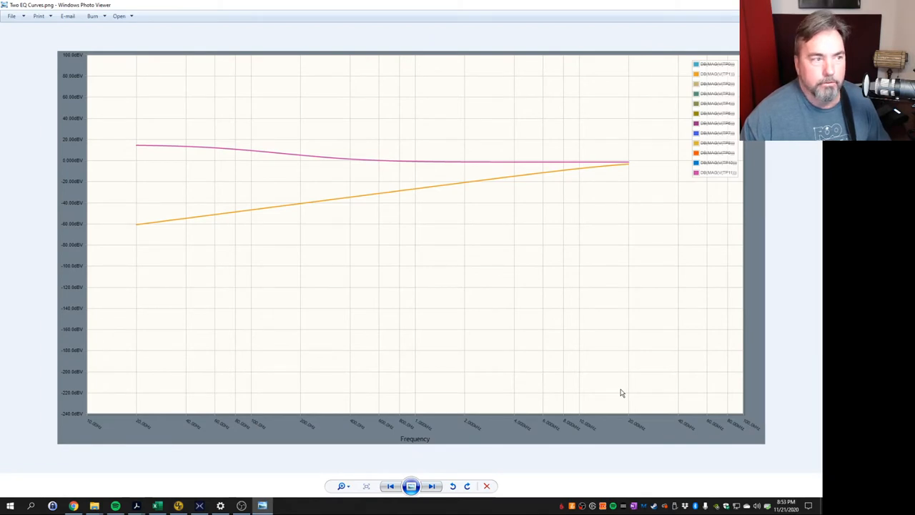
{"action": "mouse_move", "coordinate": [615, 170]}
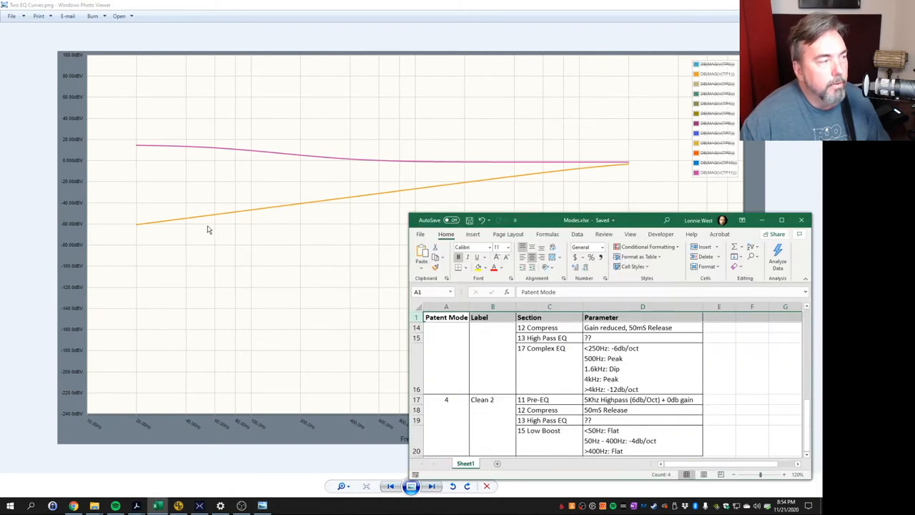
{"action": "mouse_move", "coordinate": [393, 200]}
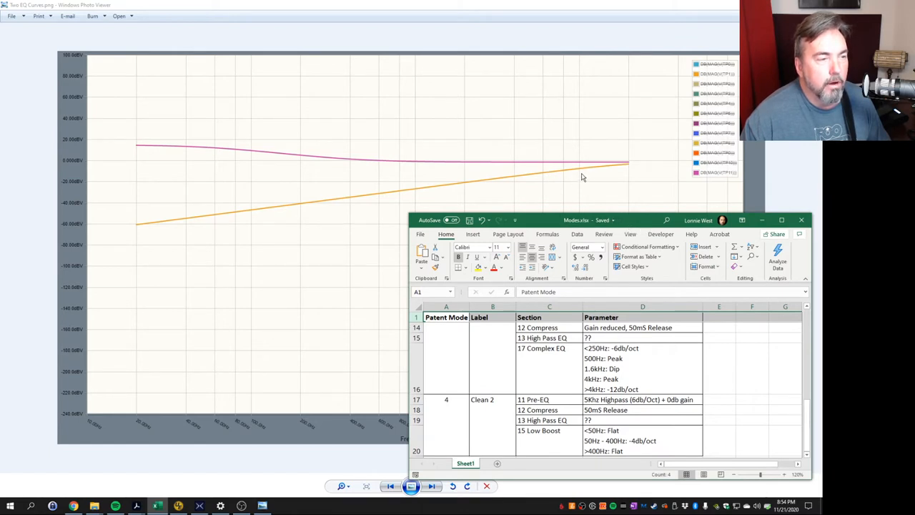
{"action": "mouse_move", "coordinate": [570, 176]}
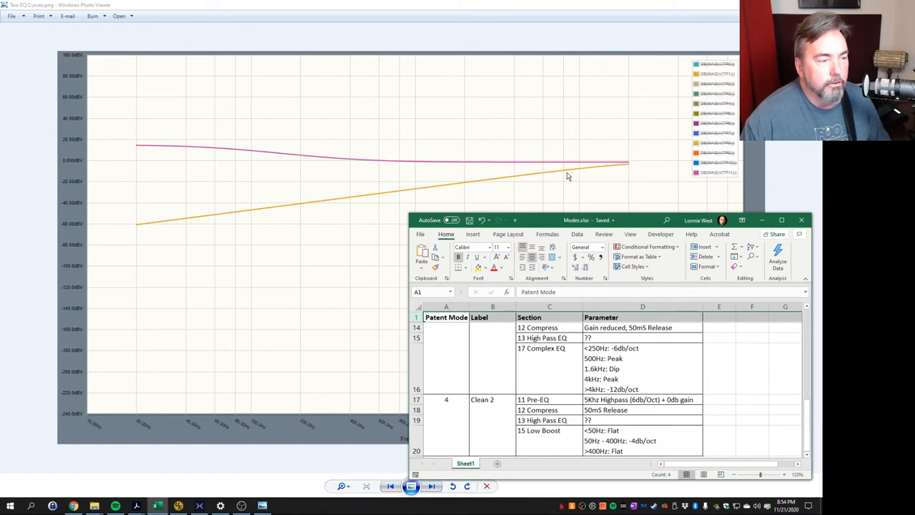
{"action": "mouse_move", "coordinate": [552, 176]}
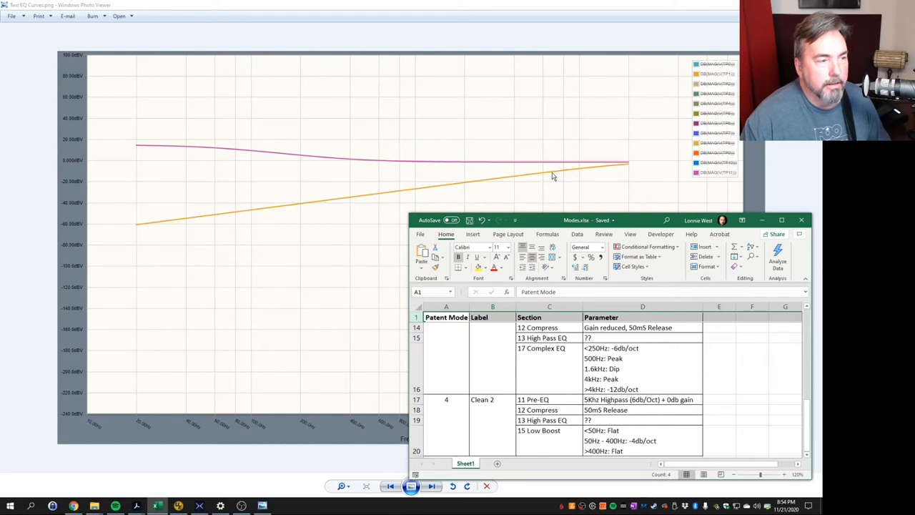
{"action": "mouse_move", "coordinate": [323, 225]}
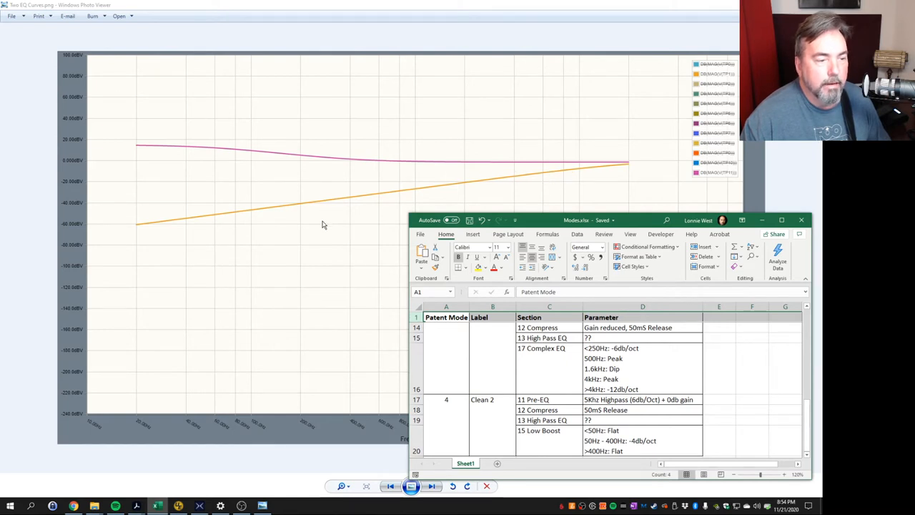
{"action": "mouse_move", "coordinate": [164, 248]}
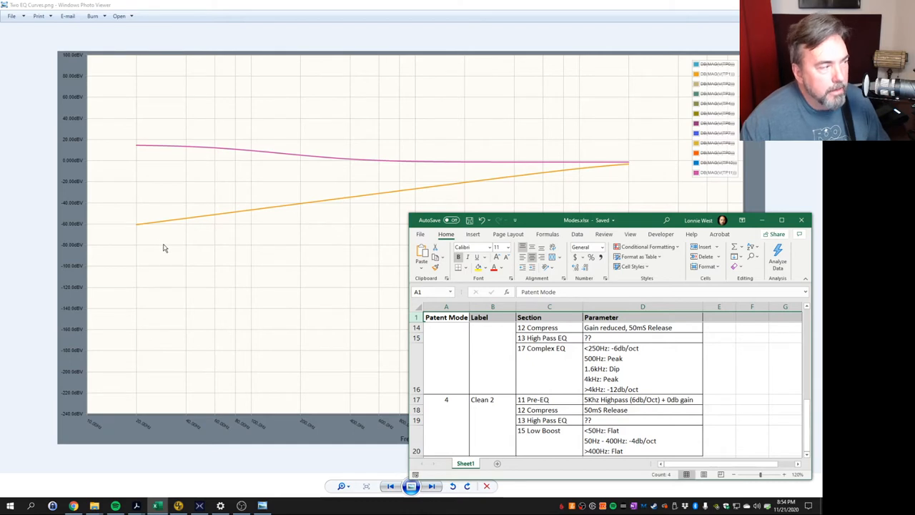
{"action": "mouse_move", "coordinate": [142, 231]}
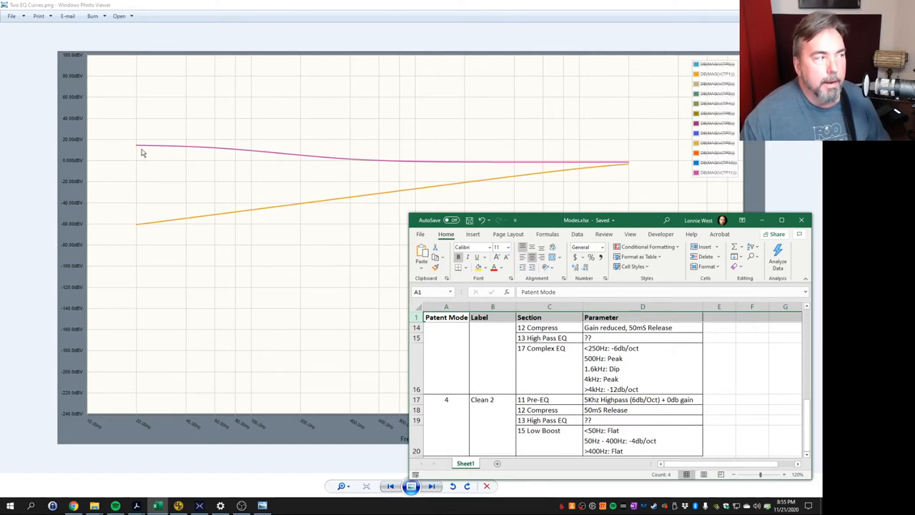
{"action": "mouse_move", "coordinate": [360, 203]}
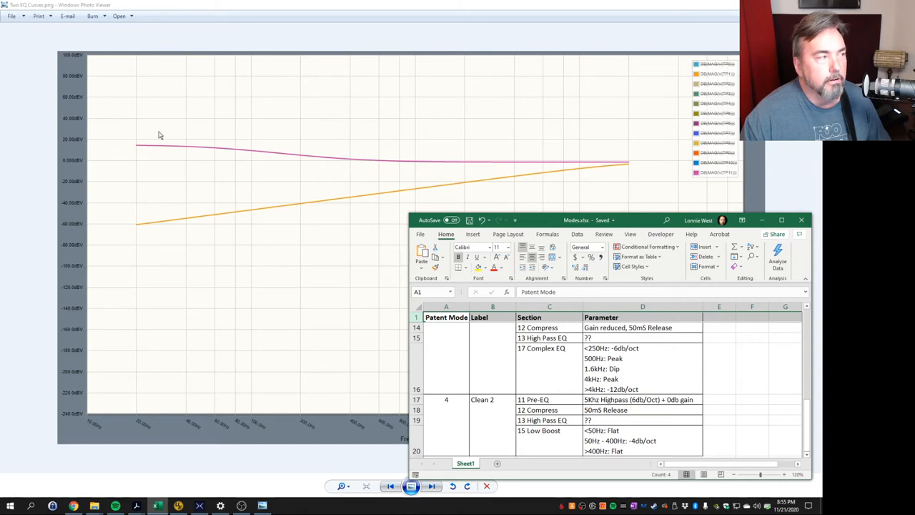
{"action": "mouse_move", "coordinate": [200, 150]}
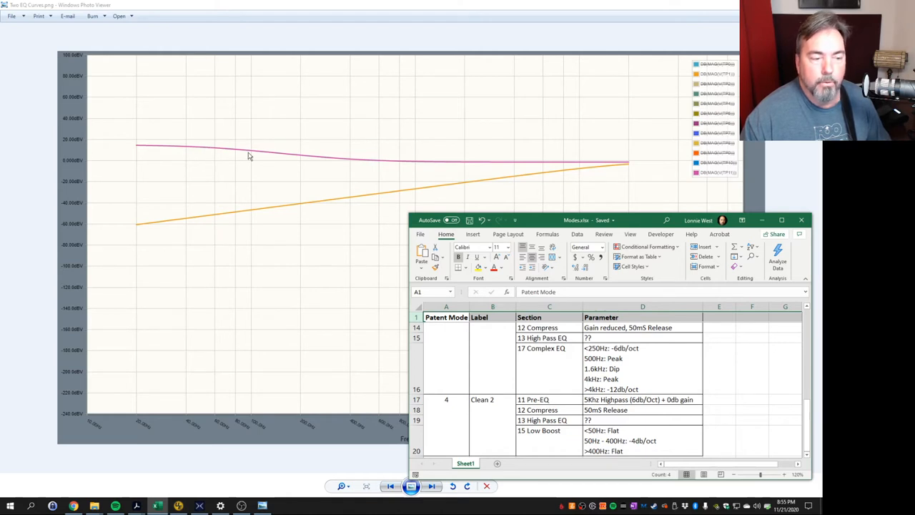
{"action": "mouse_move", "coordinate": [388, 166]}
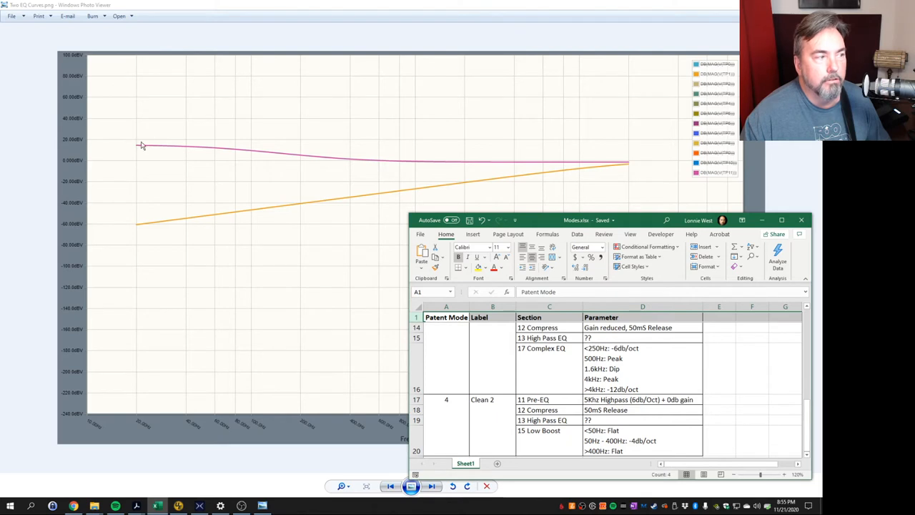
{"action": "mouse_move", "coordinate": [380, 163]}
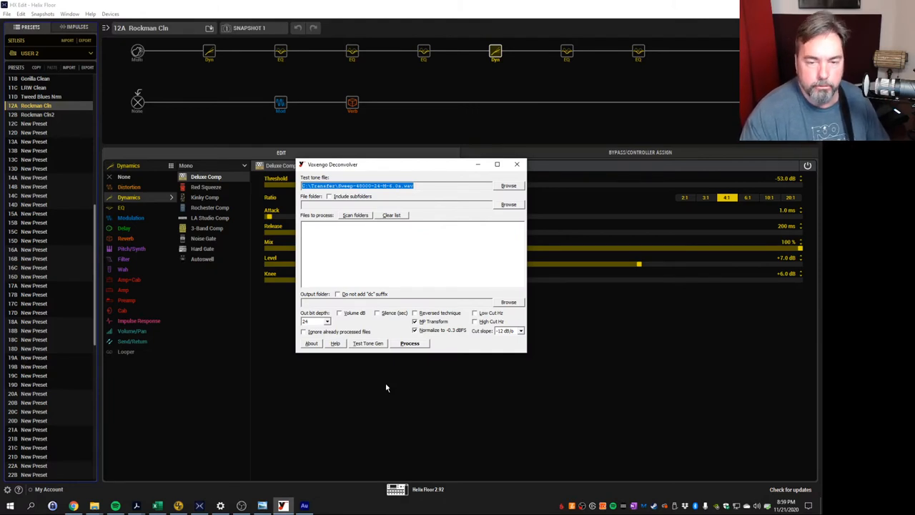
{"action": "mouse_move", "coordinate": [379, 361]}
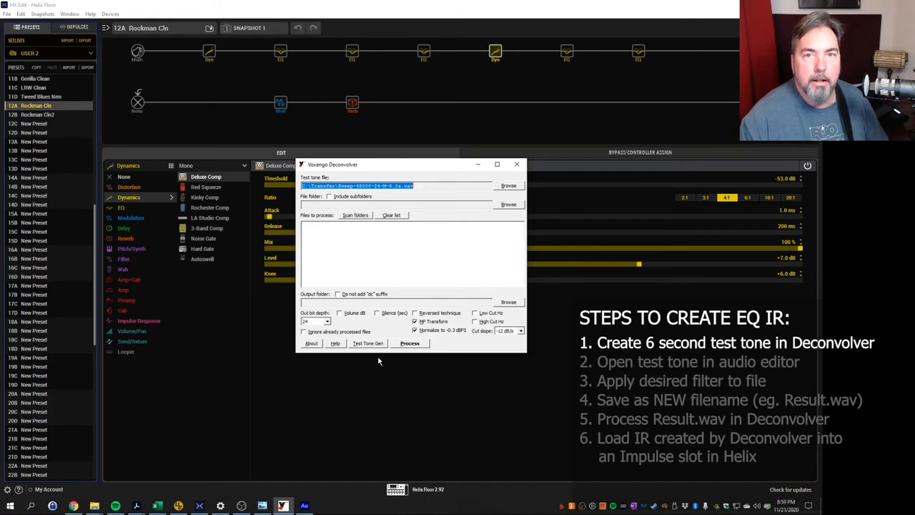
{"action": "mouse_move", "coordinate": [375, 372]}
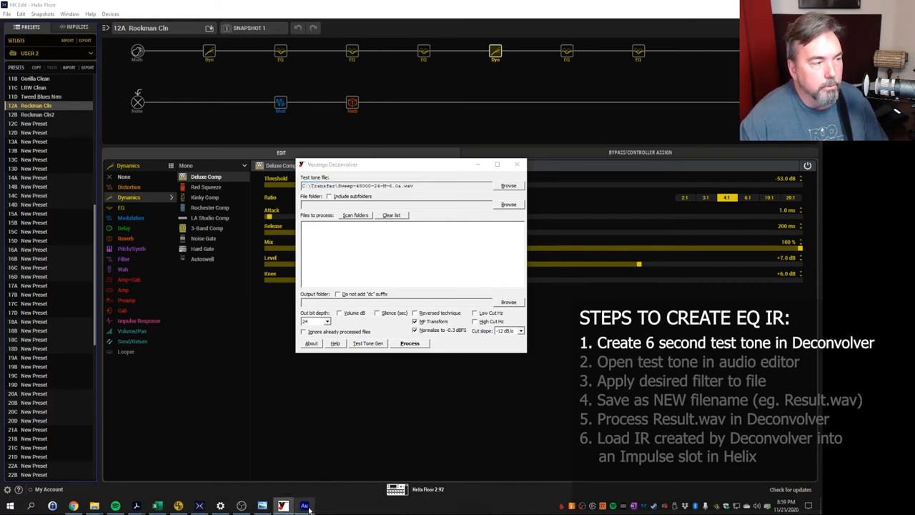
- Bring up the test tone in Audition and start the Scientific Filter effect for a Butterworth high-pass
{"action": "left_click", "coordinate": [309, 503]}
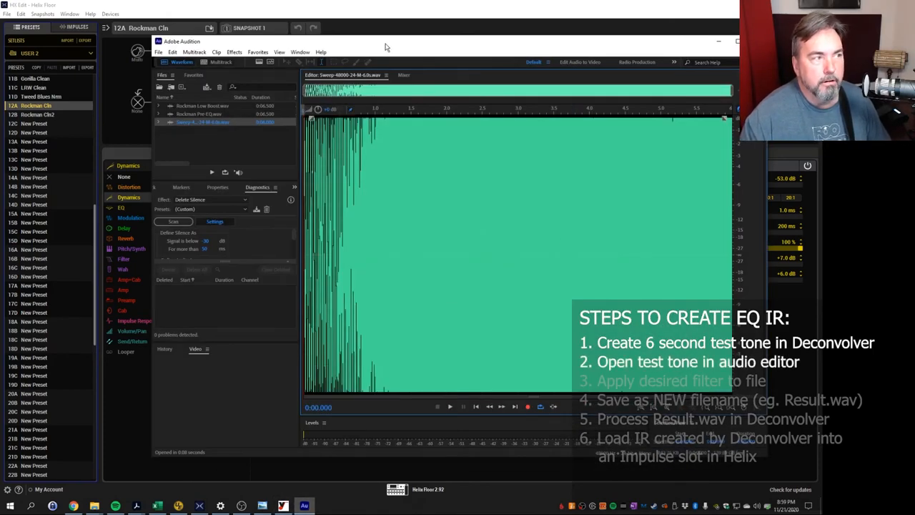
{"action": "left_click", "coordinate": [449, 406]}
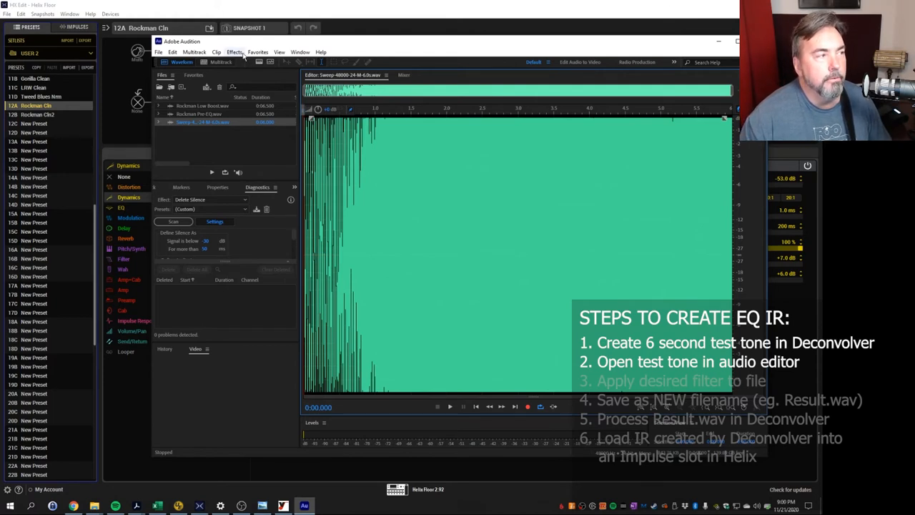
{"action": "left_click", "coordinate": [236, 52]}
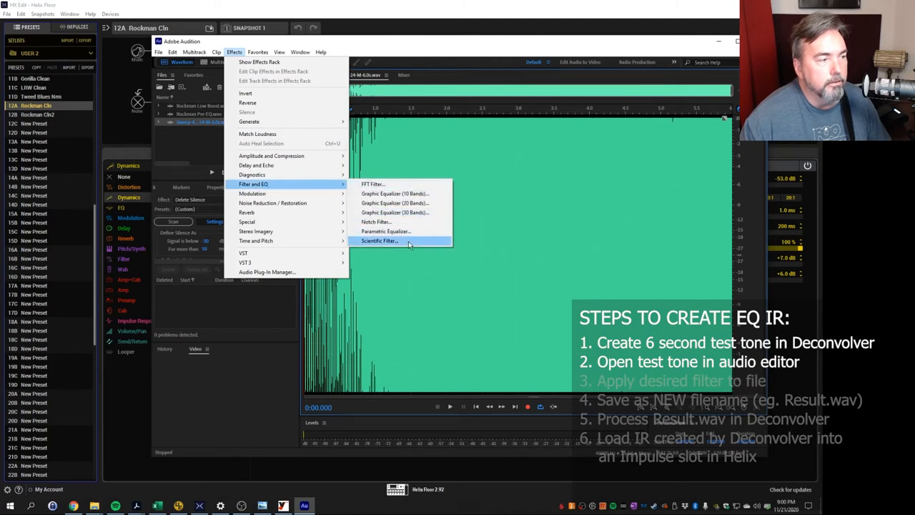
{"action": "left_click", "coordinate": [378, 241]}
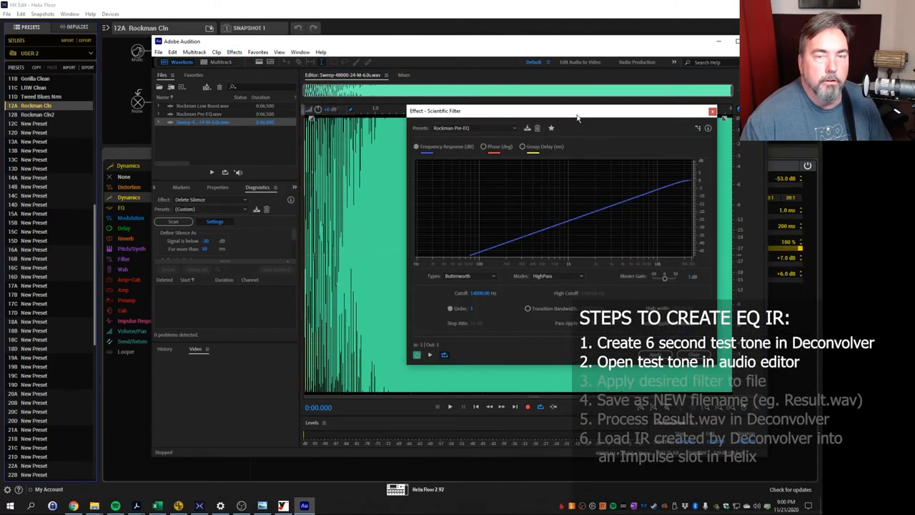
{"action": "mouse_move", "coordinate": [686, 189]}
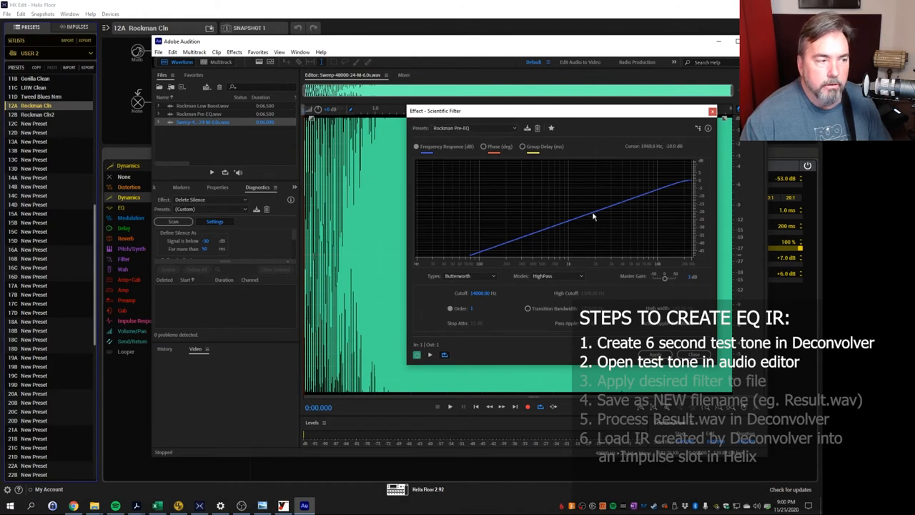
{"action": "mouse_move", "coordinate": [471, 261]}
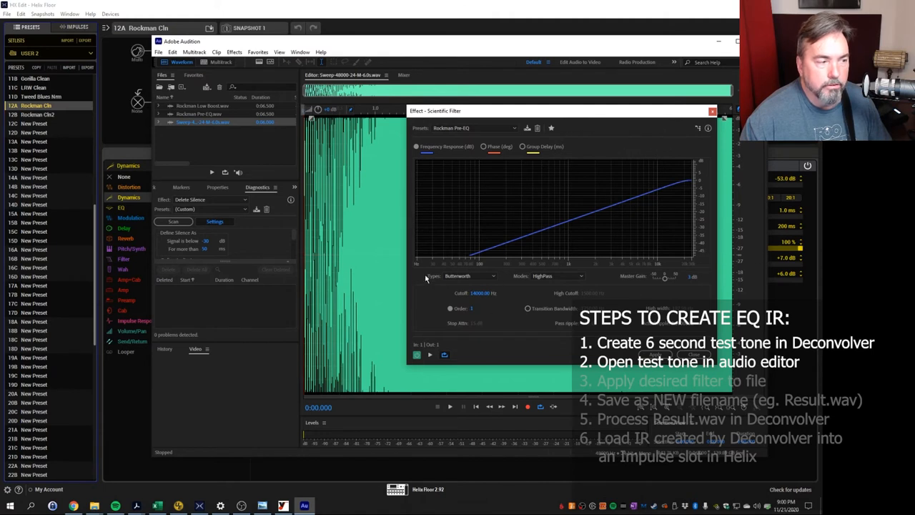
{"action": "mouse_move", "coordinate": [417, 283]}
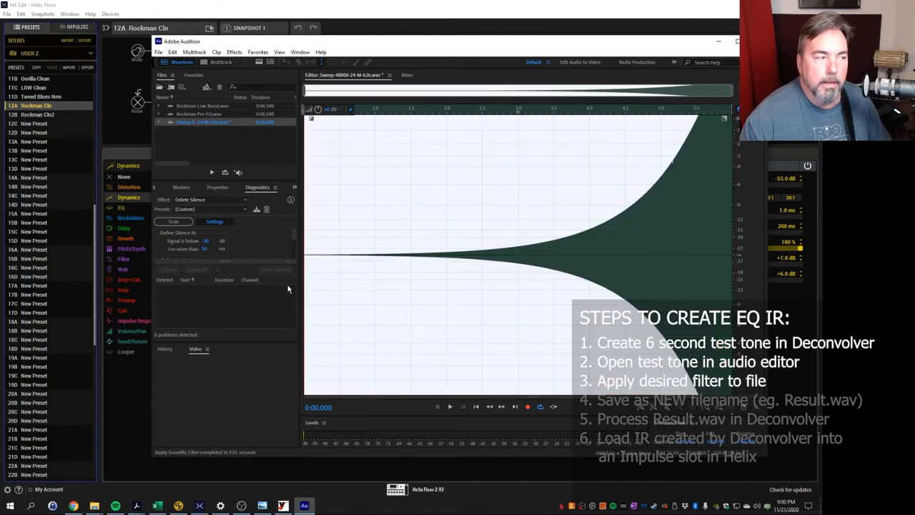
{"action": "mouse_move", "coordinate": [683, 170]}
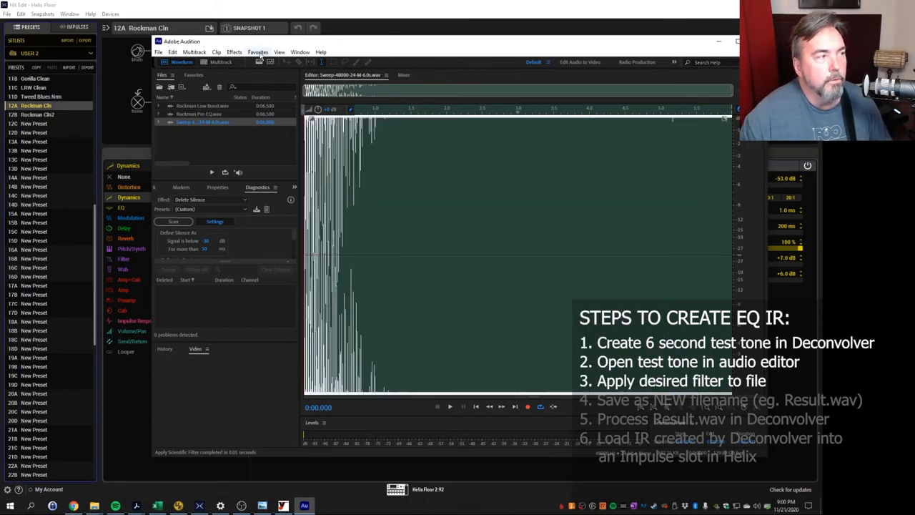
- Apply an FFT Filter with the Rockman Low Boost curve to the test tone
{"action": "left_click", "coordinate": [258, 52]}
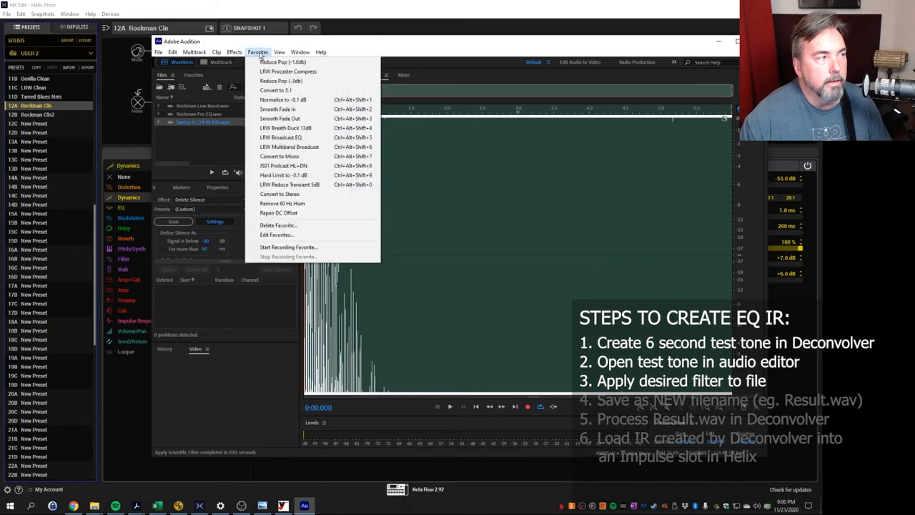
{"action": "left_click", "coordinate": [232, 52]}
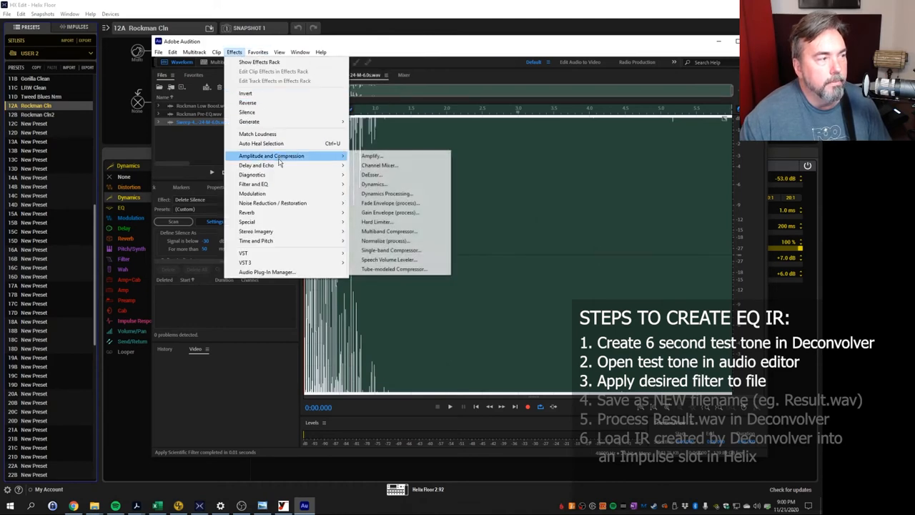
{"action": "mouse_move", "coordinate": [253, 183]}
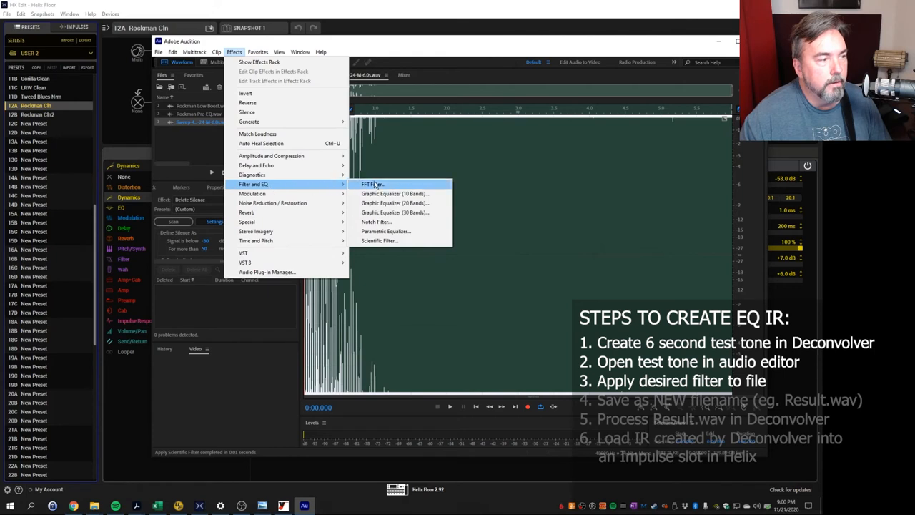
{"action": "left_click", "coordinate": [372, 183]}
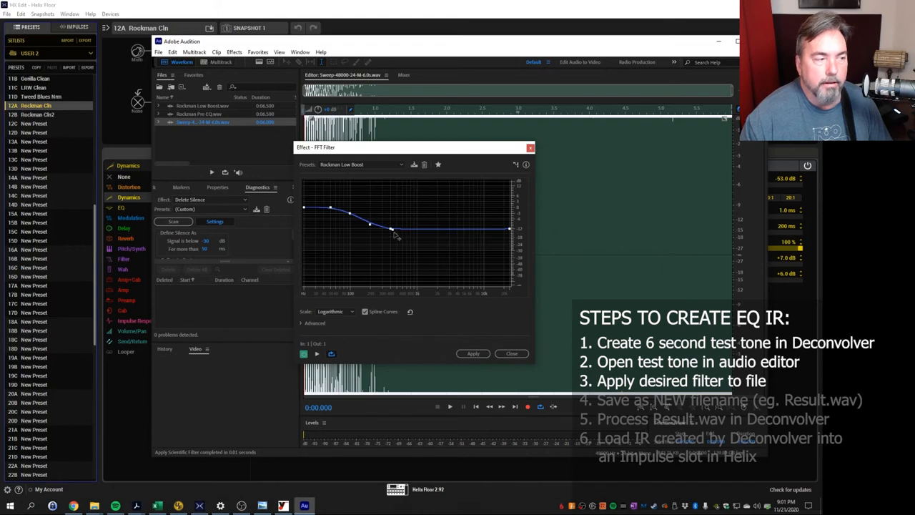
{"action": "mouse_move", "coordinate": [395, 236]}
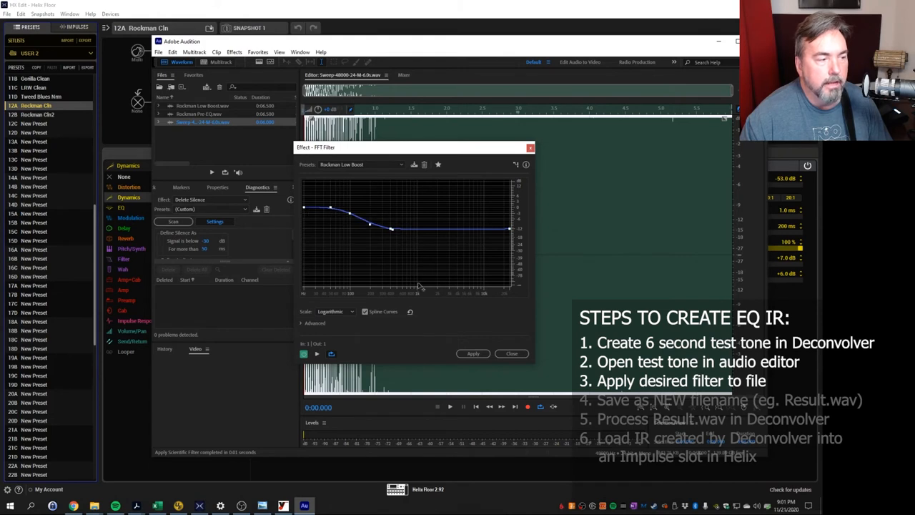
{"action": "left_click", "coordinate": [472, 353]}
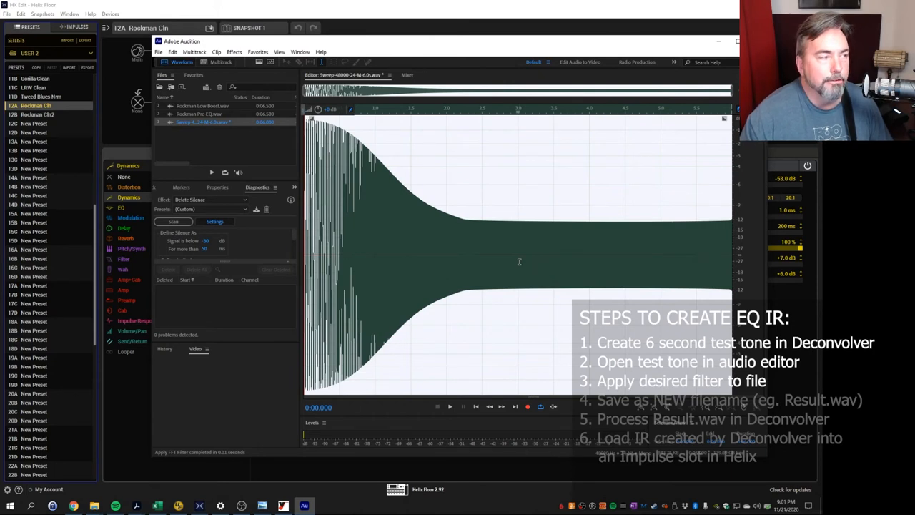
{"action": "mouse_move", "coordinate": [587, 252]}
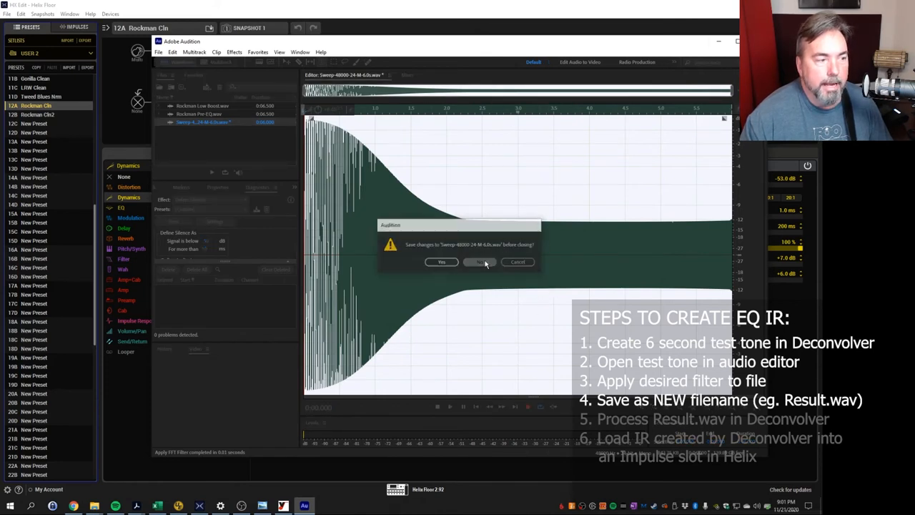
- Save the filtered tone, then select the newly imported Rockman low-boost IR in the Helix Impulses list
{"action": "left_click", "coordinate": [479, 262]}
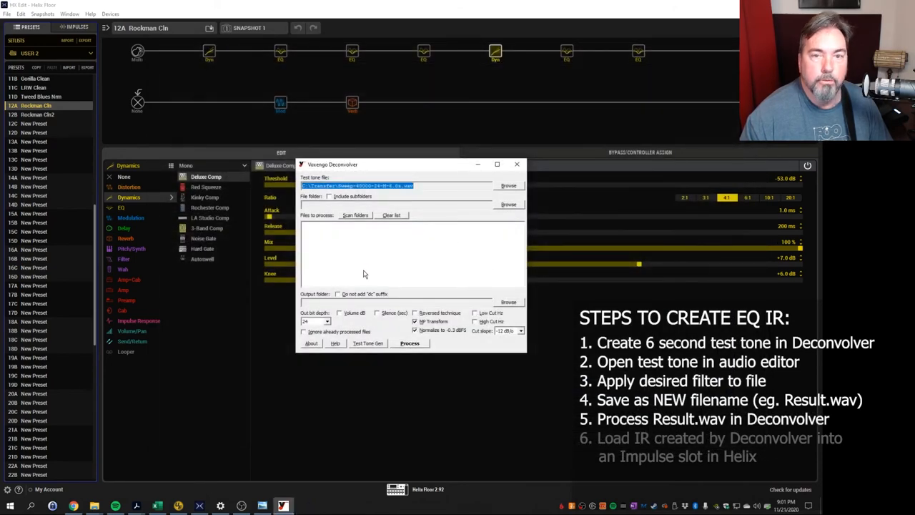
{"action": "mouse_move", "coordinate": [486, 164]}
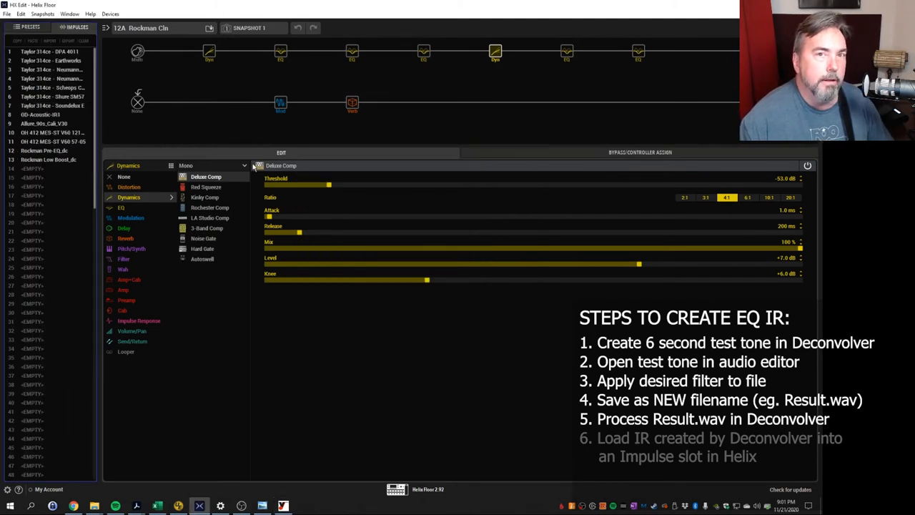
{"action": "left_click", "coordinate": [45, 150]}
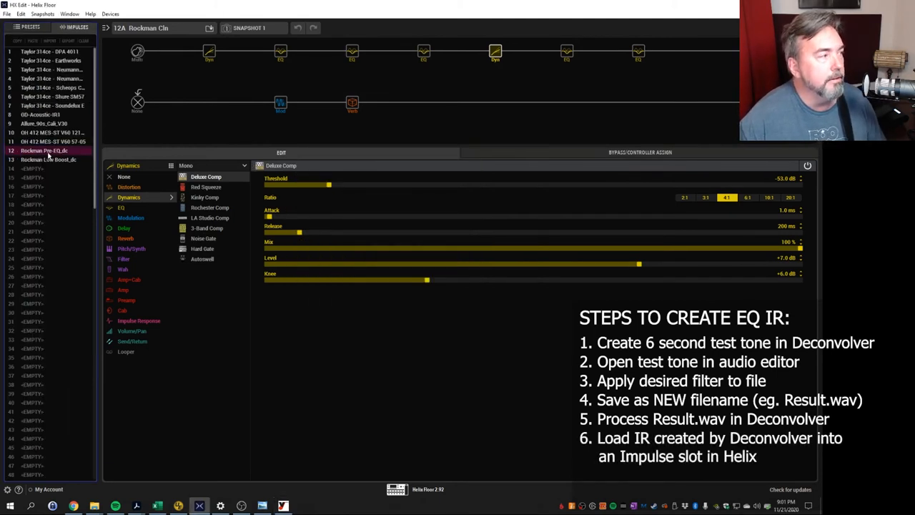
{"action": "left_click", "coordinate": [47, 160]}
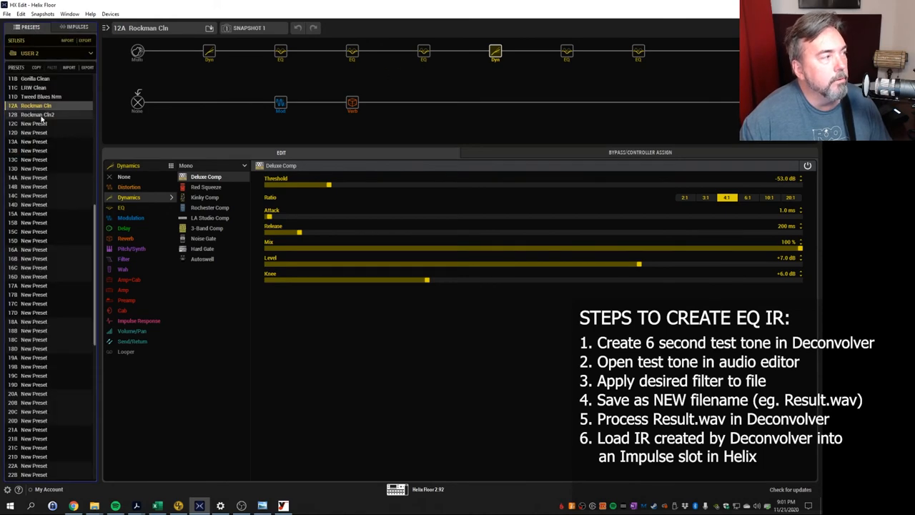
- Load the 12B Rockman Cln2 preset and view its IR block and Simple EQ block settings
{"action": "left_click", "coordinate": [43, 115]}
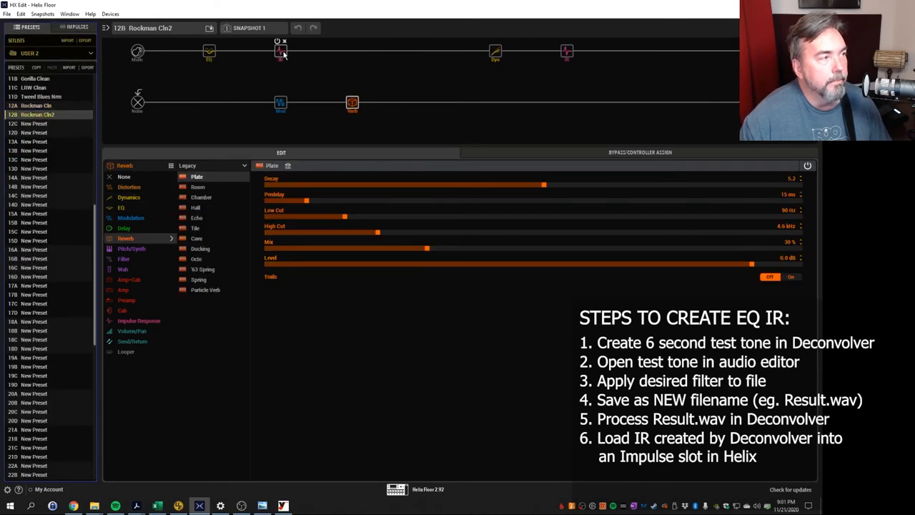
{"action": "left_click", "coordinate": [276, 55]}
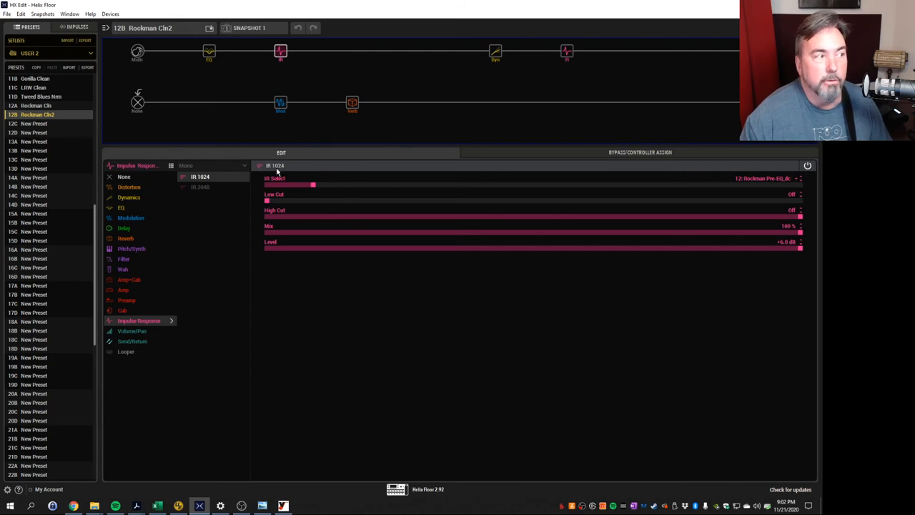
{"action": "mouse_move", "coordinate": [297, 166]}
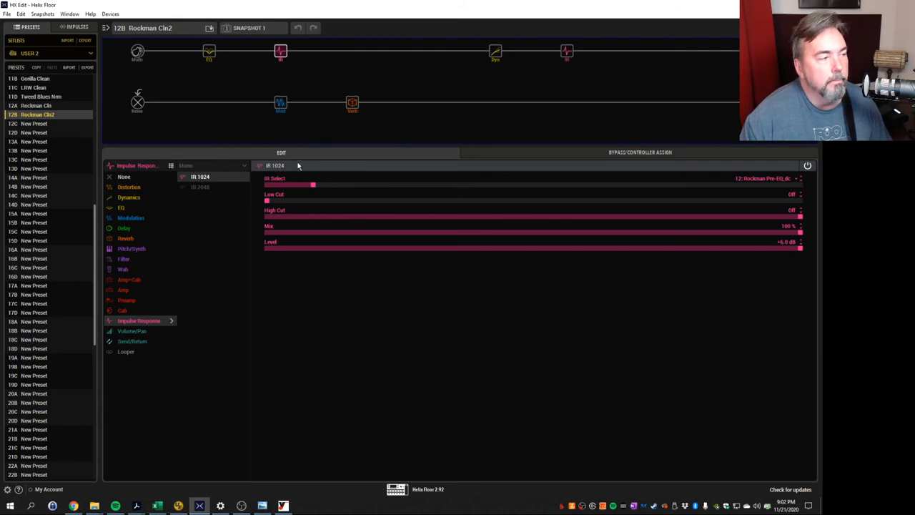
{"action": "mouse_move", "coordinate": [767, 184]}
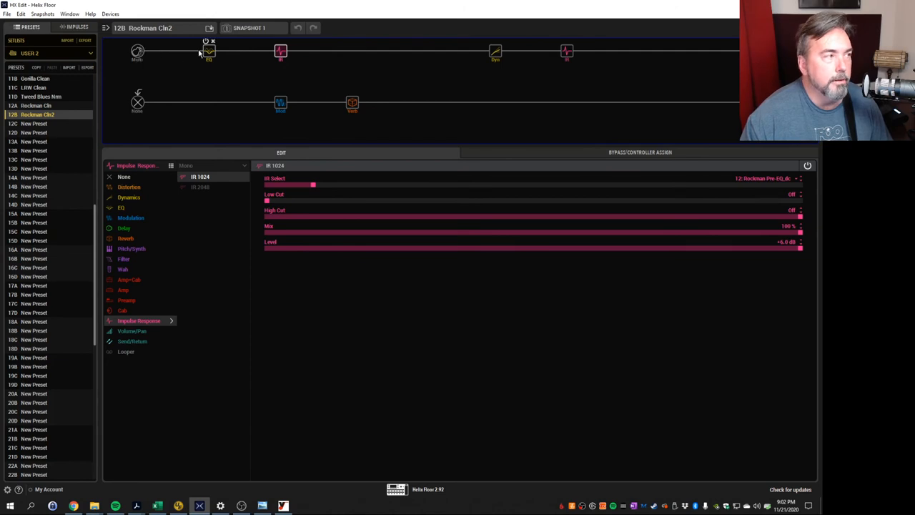
{"action": "left_click", "coordinate": [209, 51]}
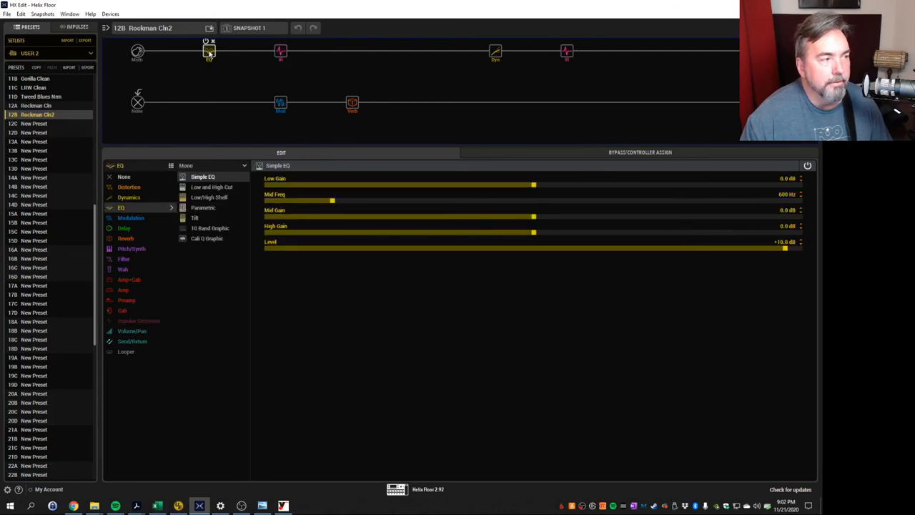
{"action": "mouse_move", "coordinate": [248, 83]}
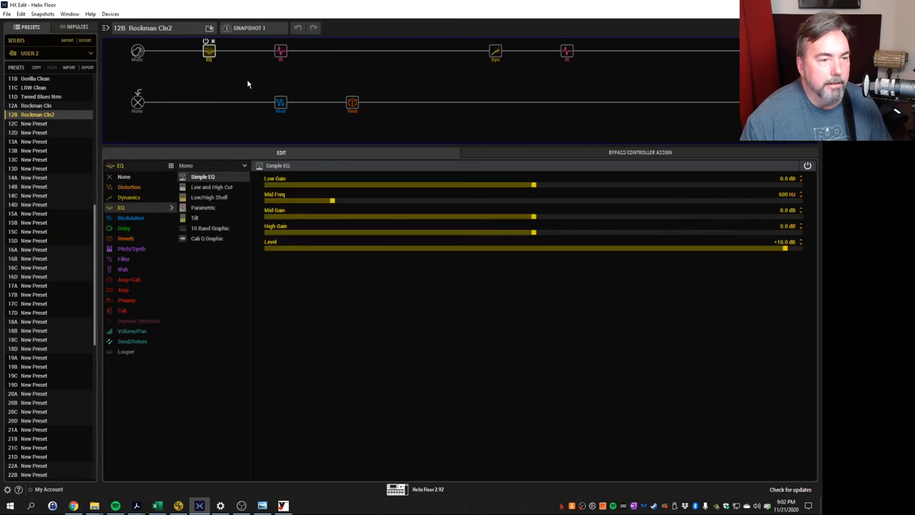
{"action": "mouse_move", "coordinate": [744, 291]}
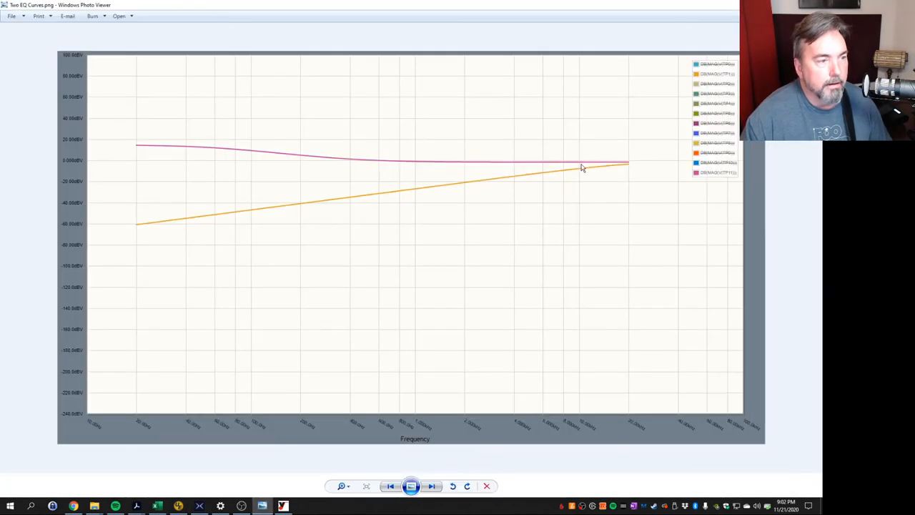
{"action": "mouse_move", "coordinate": [609, 177]}
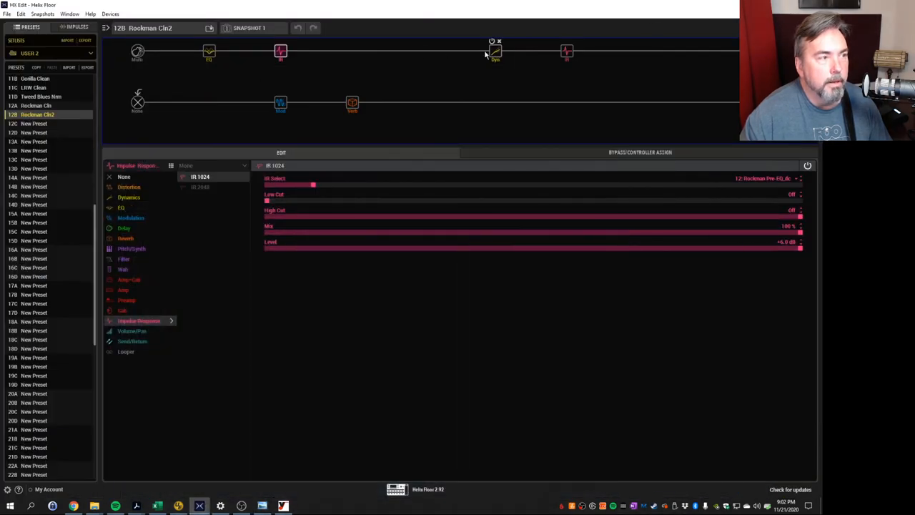
{"action": "left_click", "coordinate": [493, 52]}
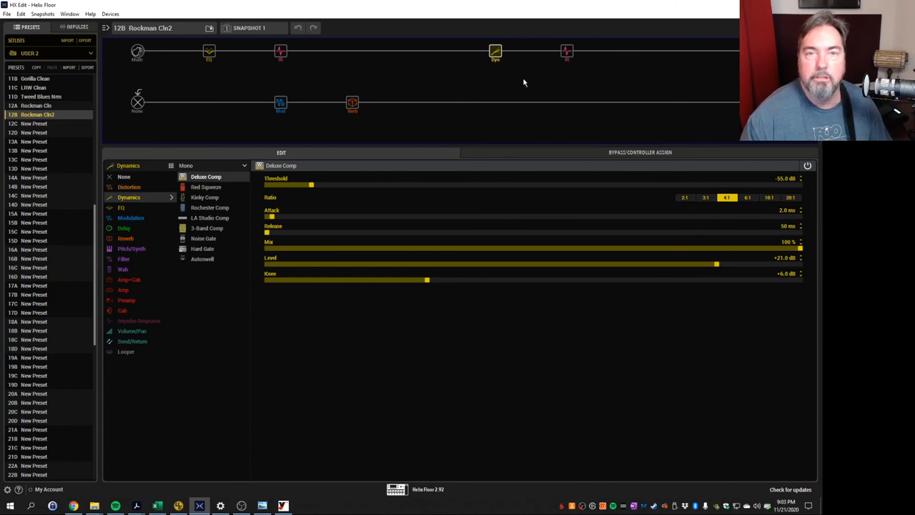
{"action": "mouse_move", "coordinate": [495, 55]}
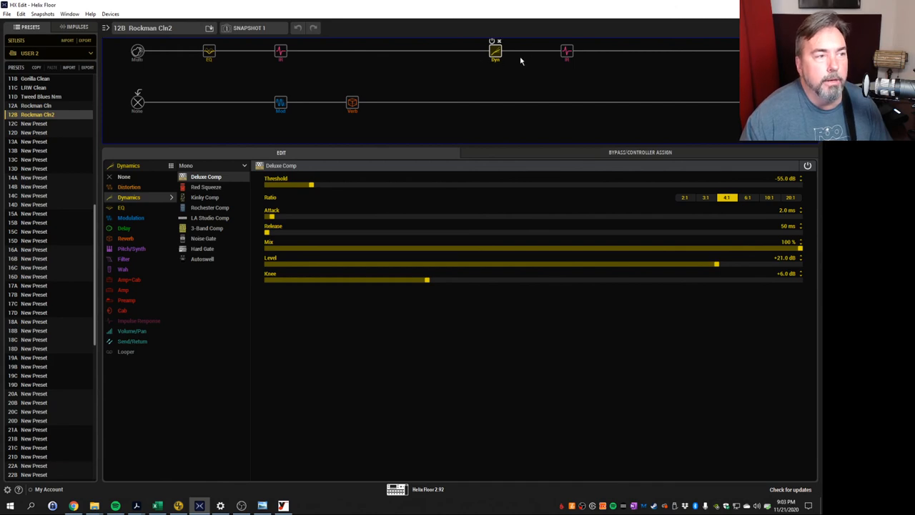
{"action": "left_click", "coordinate": [566, 51]}
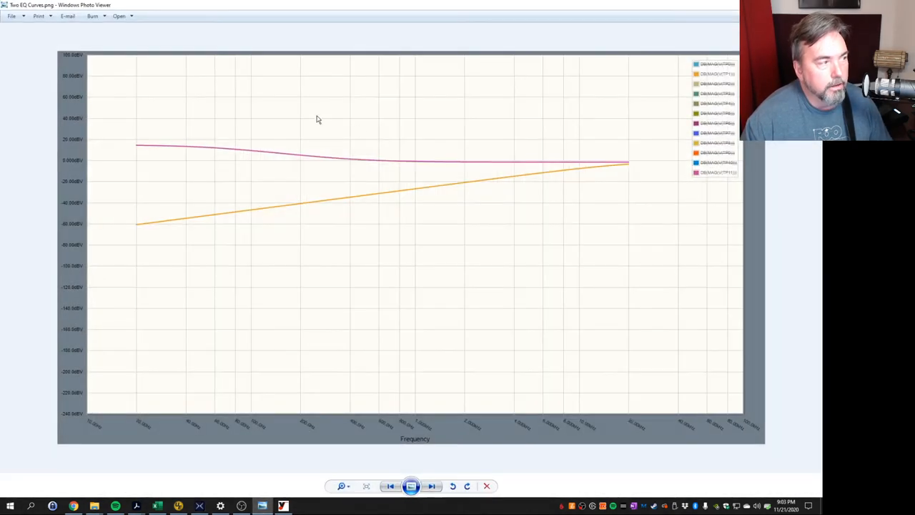
{"action": "mouse_move", "coordinate": [593, 165]}
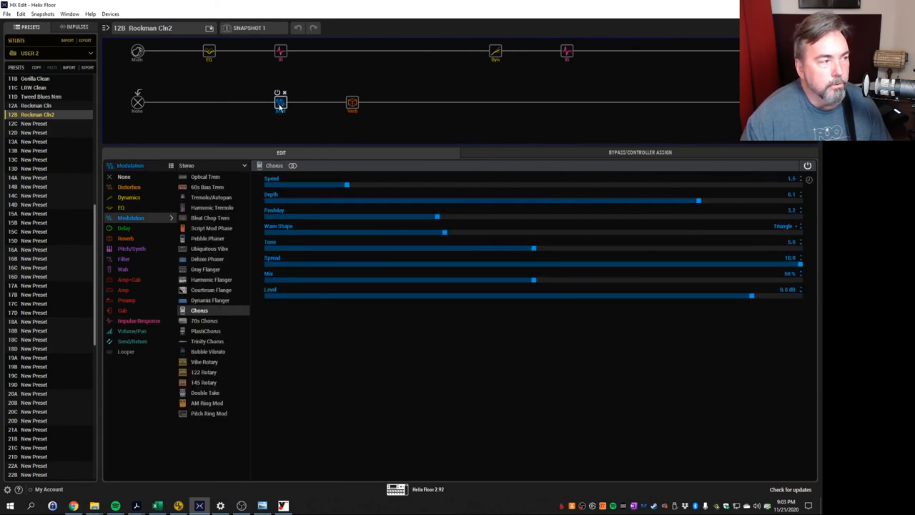
{"action": "left_click", "coordinate": [352, 103]}
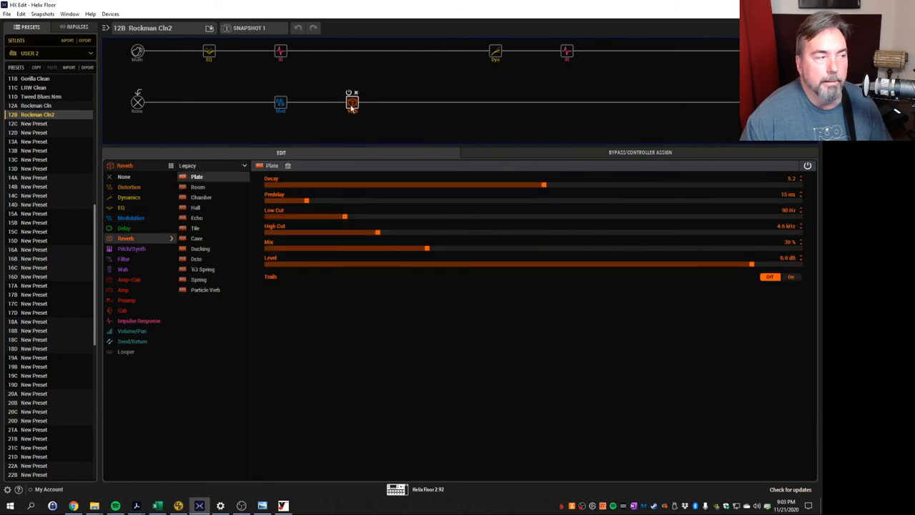